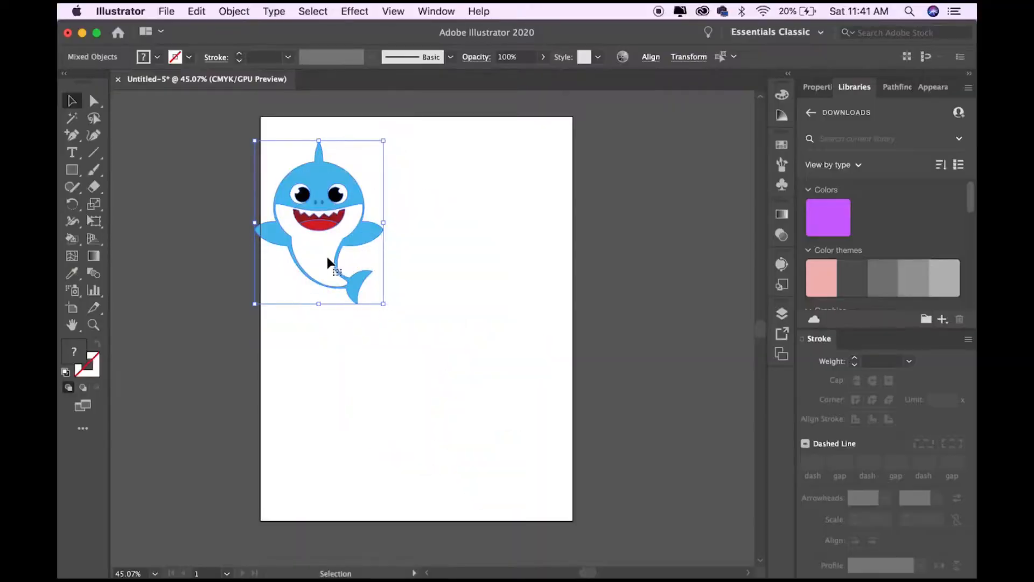
# - Duplicate the blue shark and unite the copy into one bright-blue silhouette
pyautogui.click(822, 86)
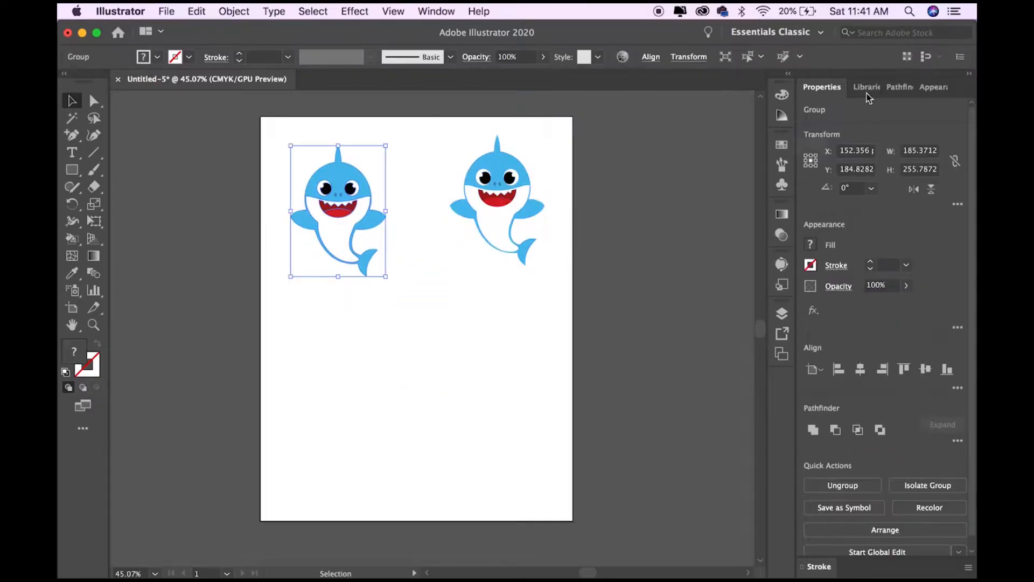
pyautogui.click(816, 125)
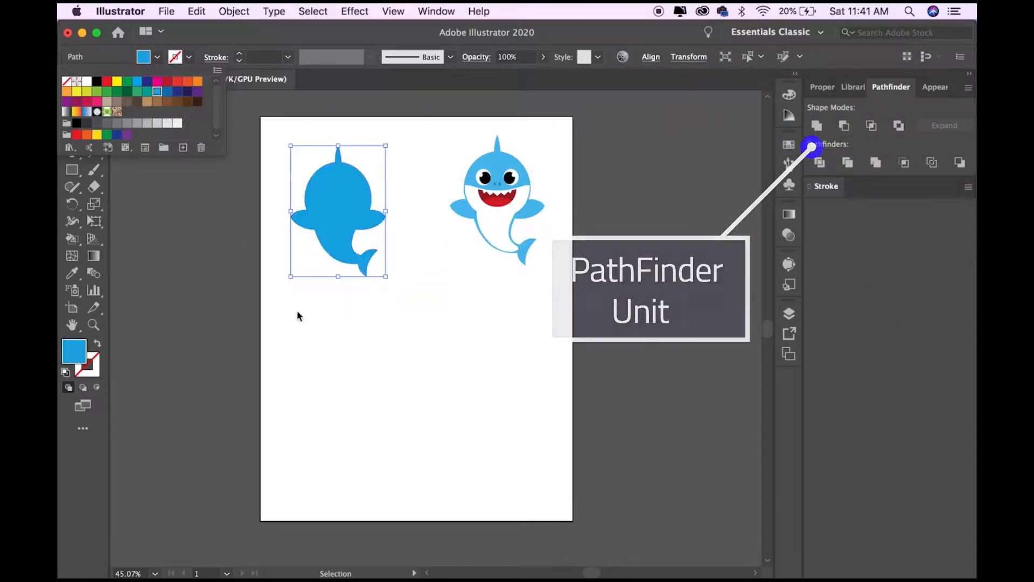
pyautogui.click(234, 11)
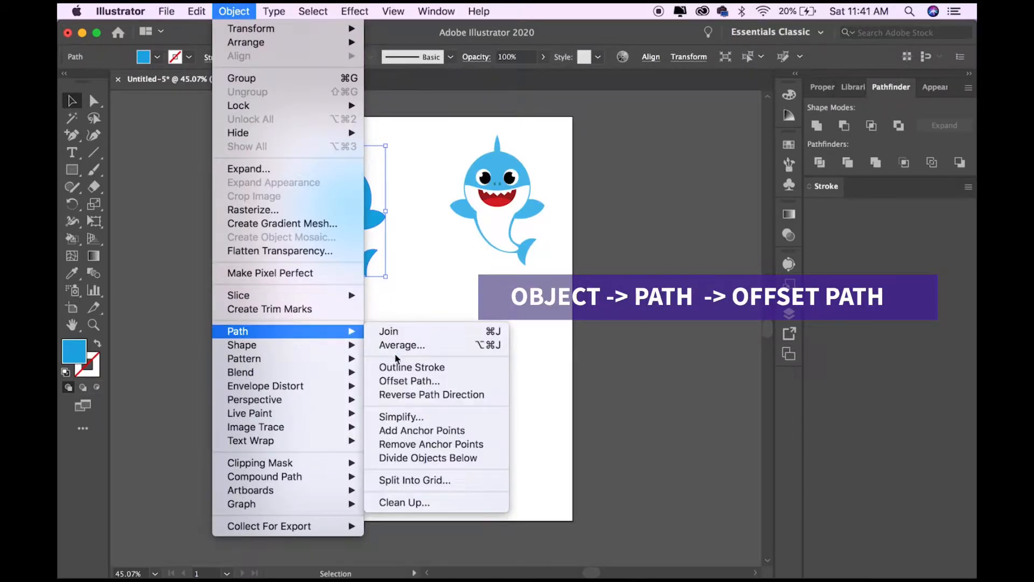
# - Offset the silhouette with Round joins and unite it into a single border shape
pyautogui.click(409, 381)
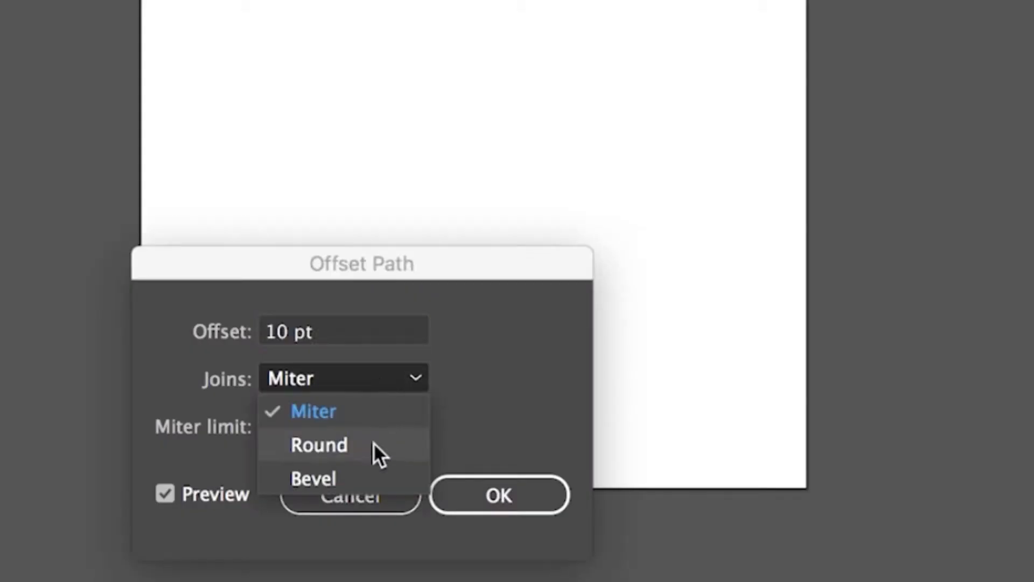
pyautogui.click(319, 444)
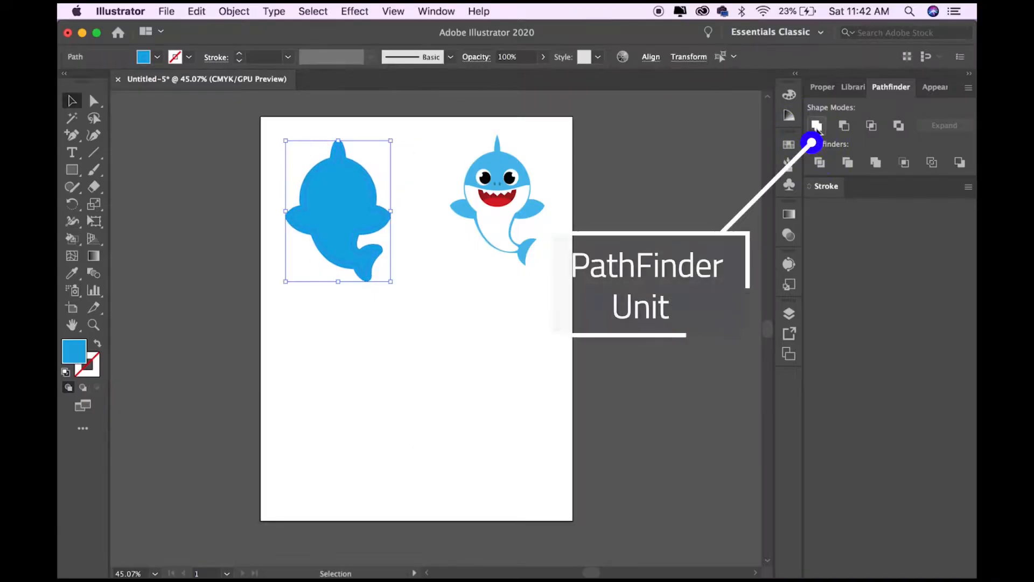
pyautogui.click(817, 125)
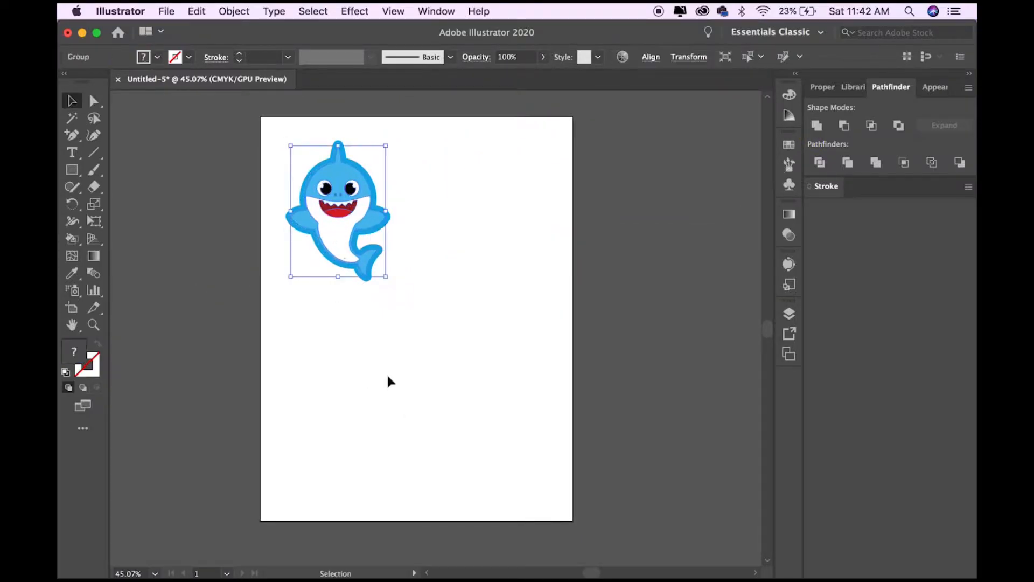
# - Place the pink shark image and scale it beside the blue shark at matching size
pyautogui.click(165, 11)
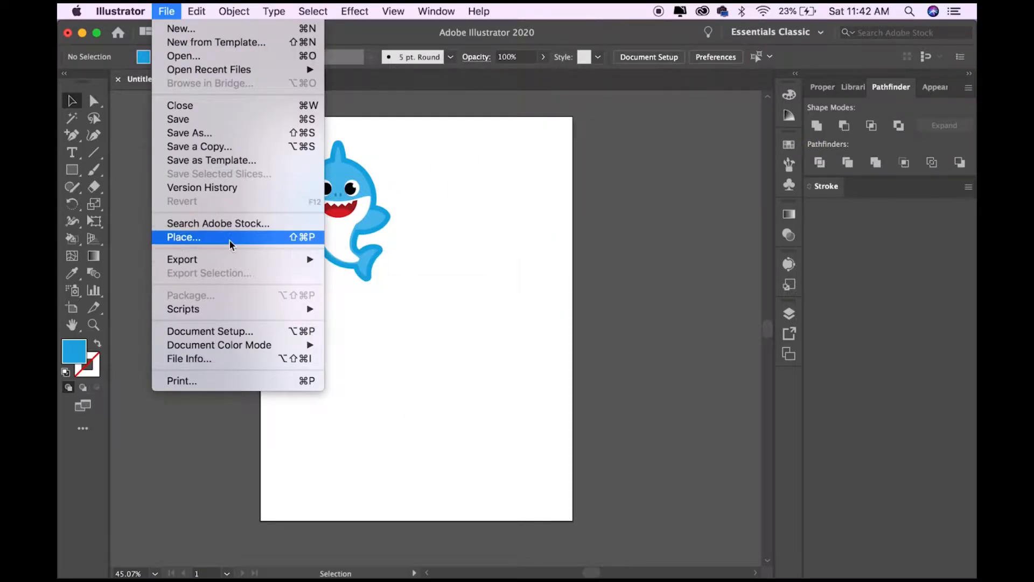
pyautogui.click(183, 237)
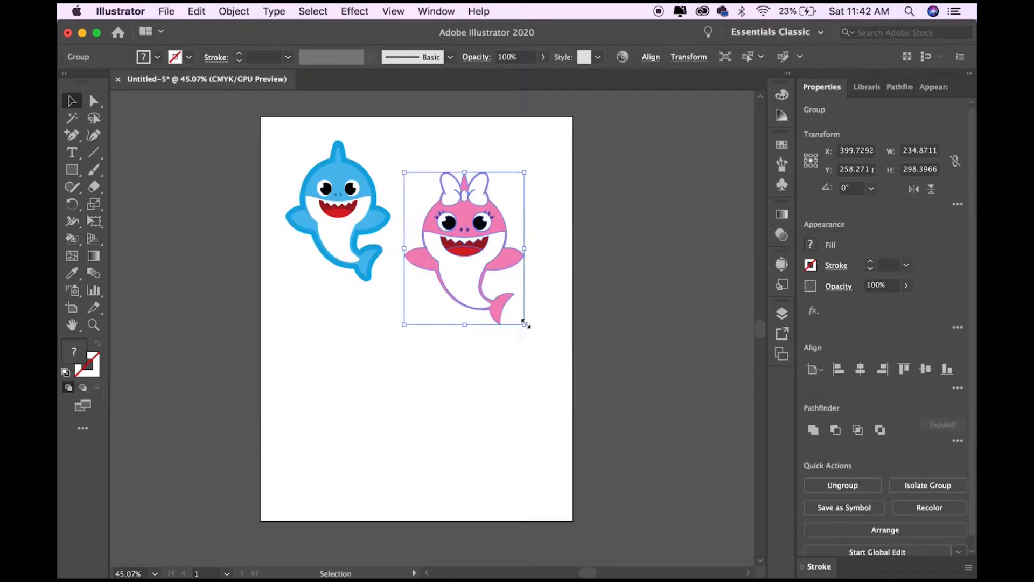
pyautogui.moveTo(525, 325); pyautogui.dragTo(504, 277)
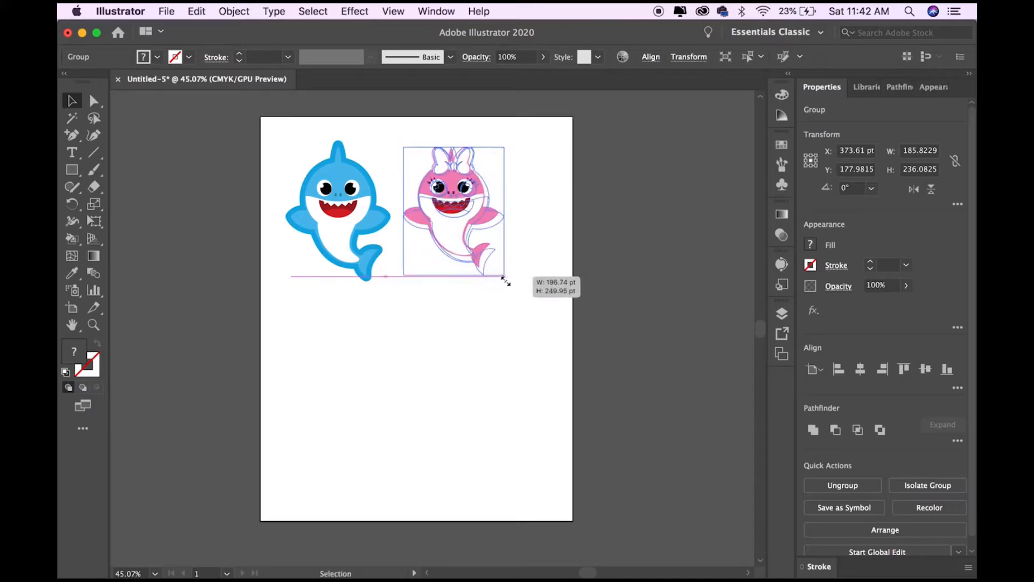
pyautogui.moveTo(453, 211); pyautogui.dragTo(341, 365)
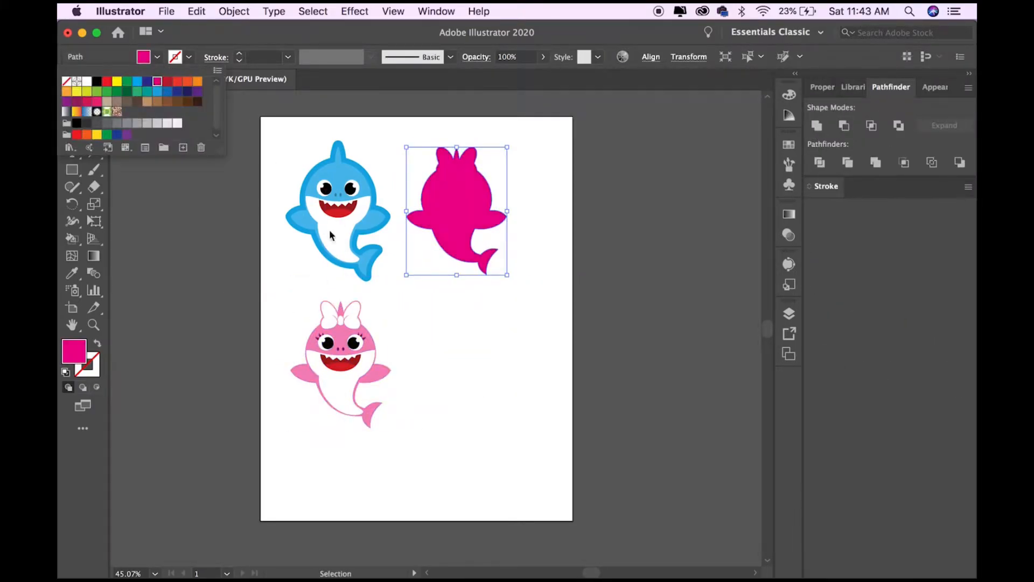
# - Fill the pink shark's silhouette copy hot pink and start its offset border
pyautogui.click(233, 10)
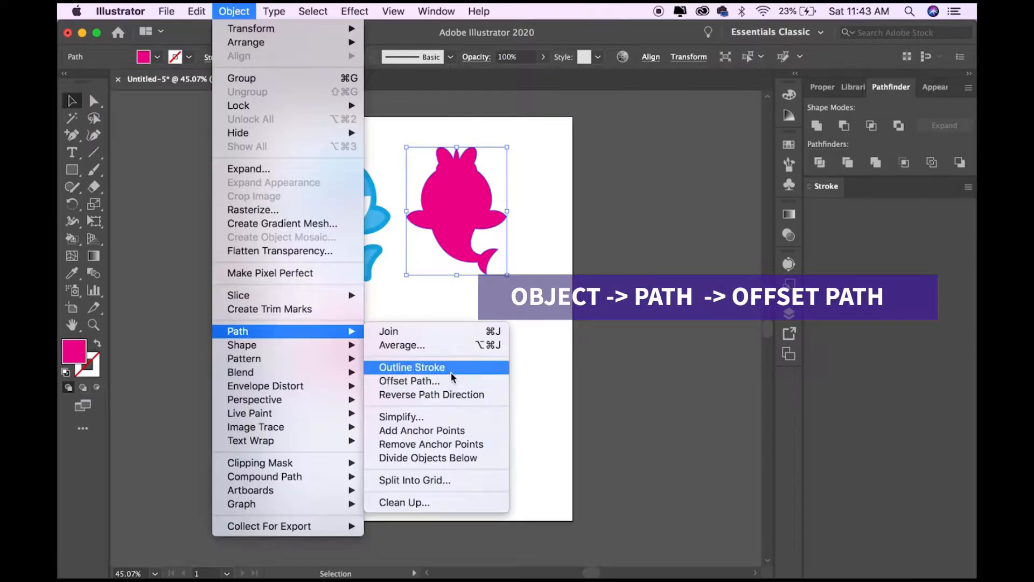
pyautogui.click(412, 366)
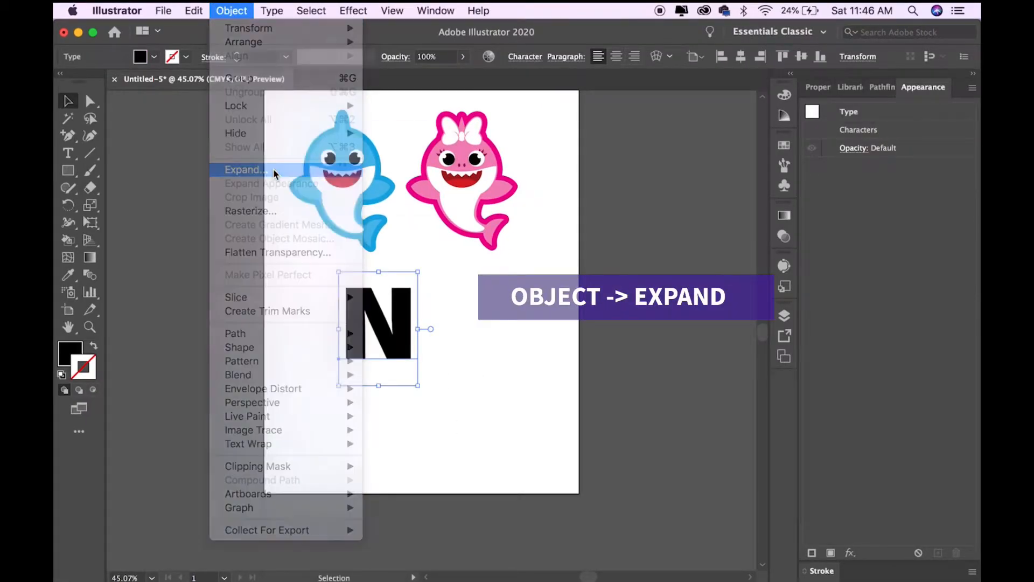
# - Expand the N and give it an 11 pt offset border with Round joins
pyautogui.click(244, 169)
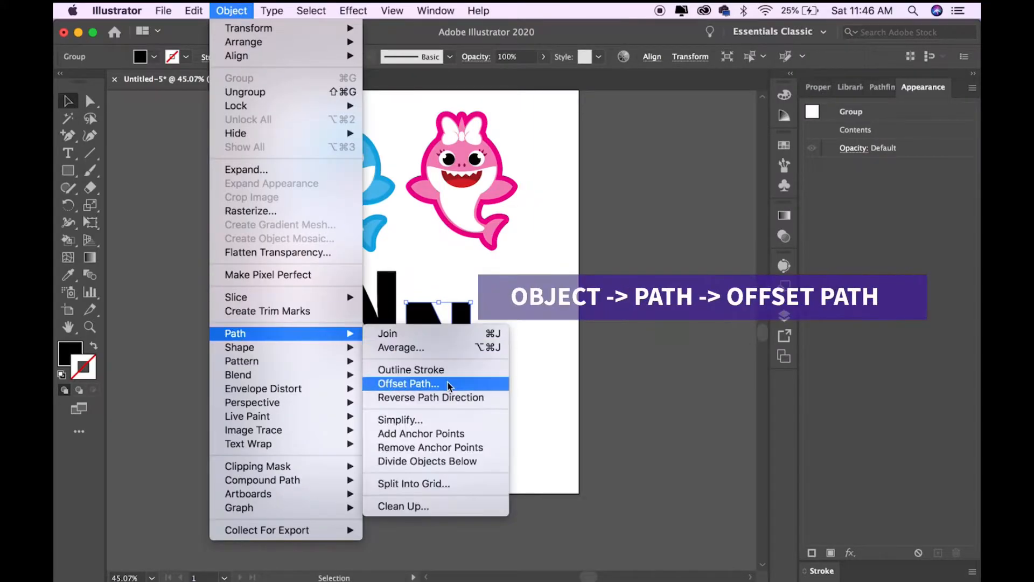
pyautogui.click(408, 383)
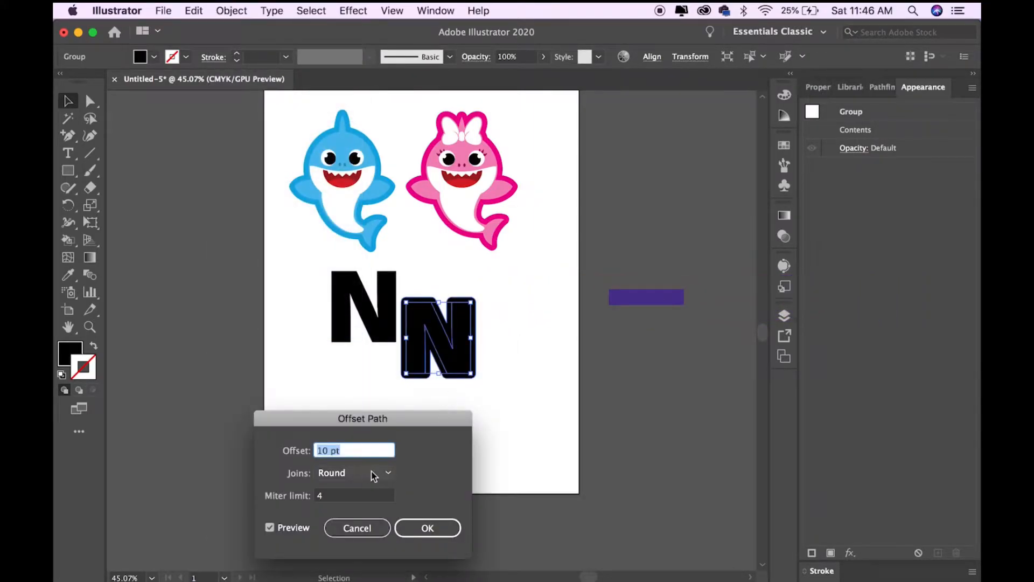
pyautogui.write('15 pt')
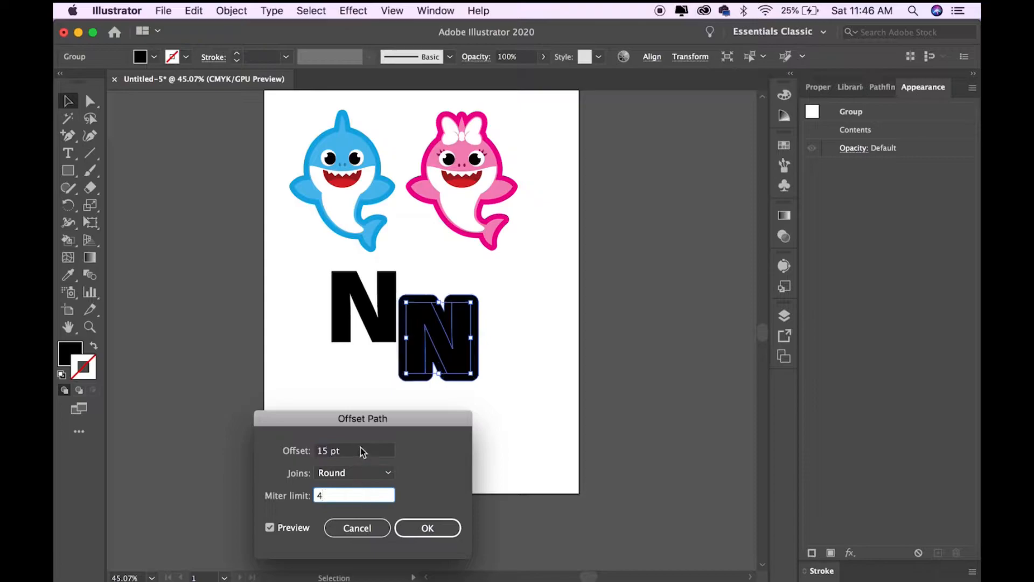
pyautogui.write('11')
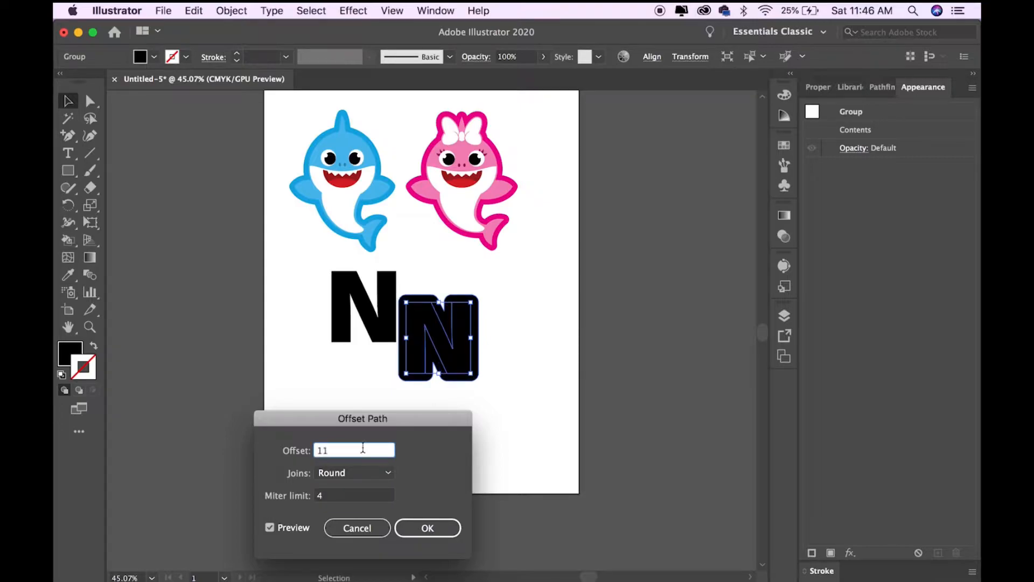
pyautogui.click(427, 528)
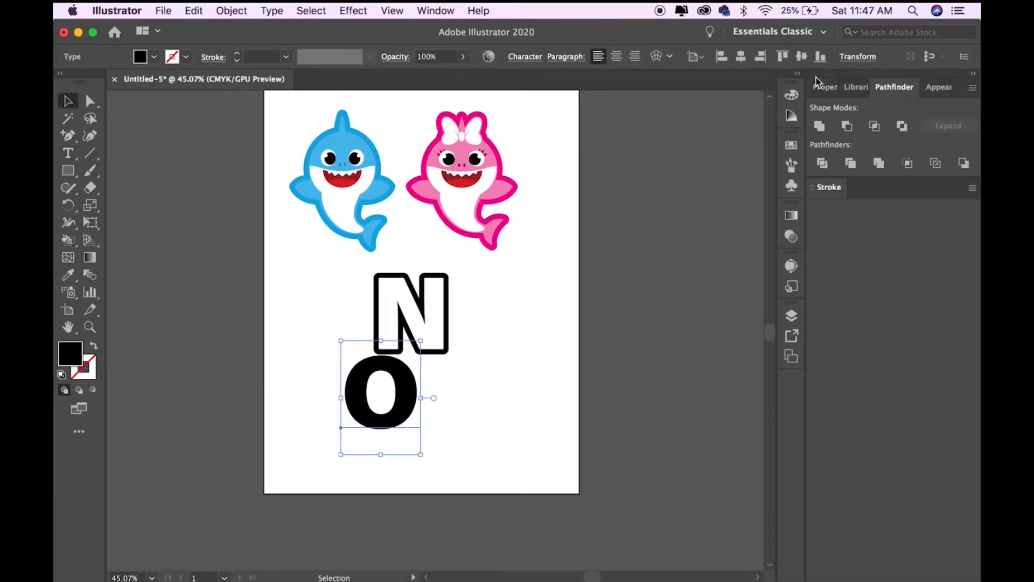
# - Expand the O into shapes, drag out a duplicate and start its offset border
pyautogui.click(824, 87)
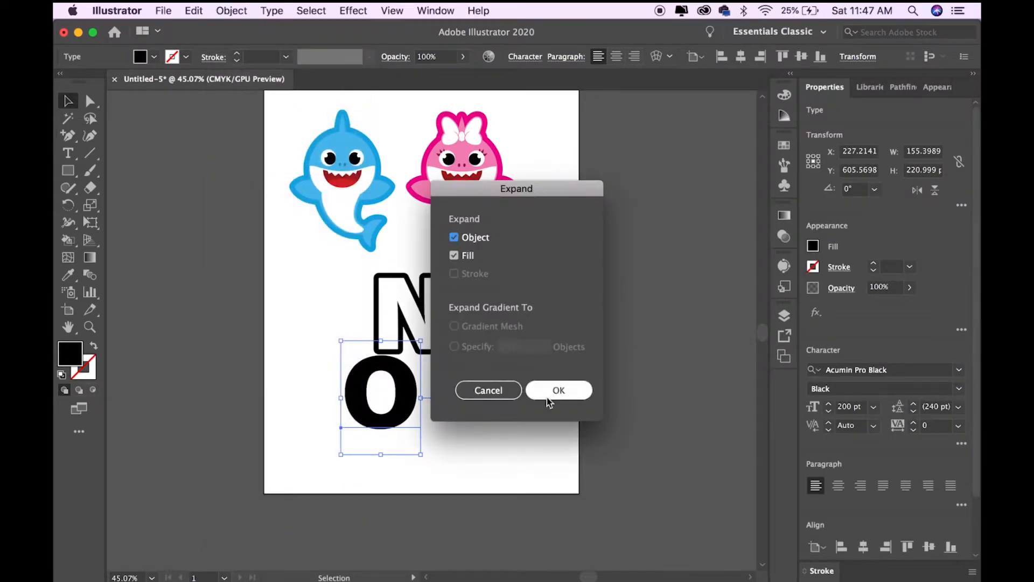
pyautogui.click(558, 390)
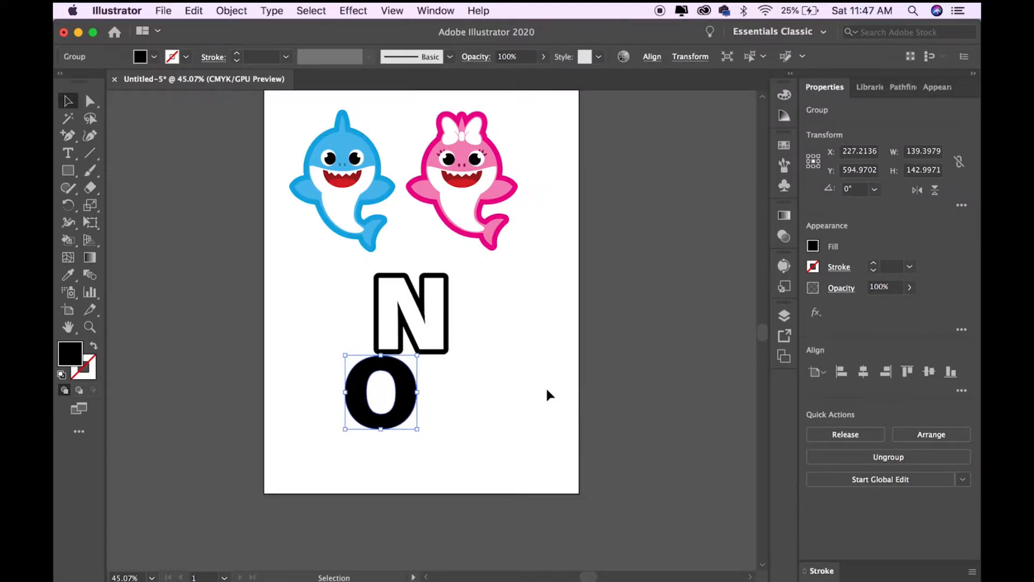
pyautogui.moveTo(381, 392); pyautogui.dragTo(417, 330)
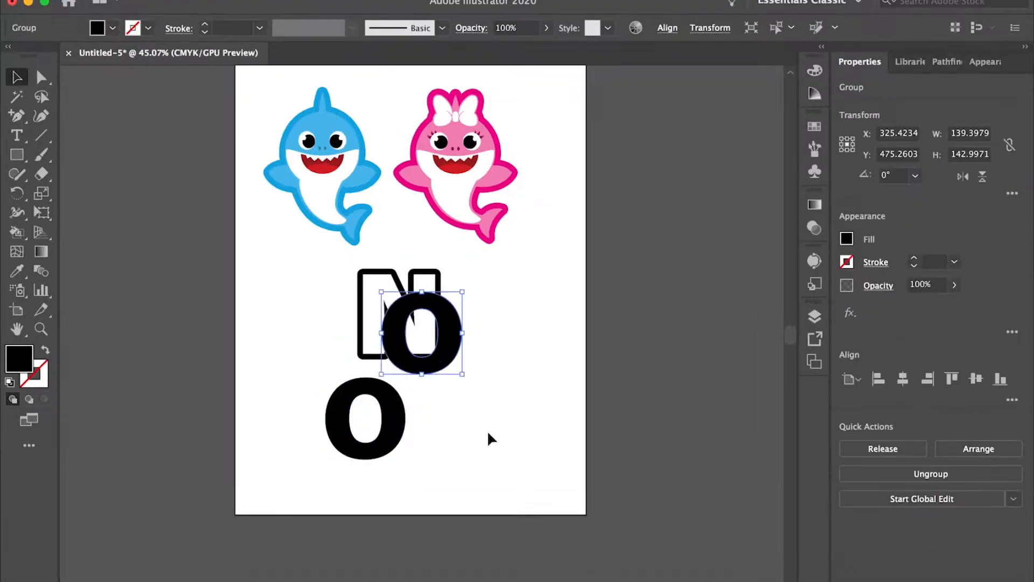
pyautogui.moveTo(422, 329); pyautogui.dragTo(493, 419)
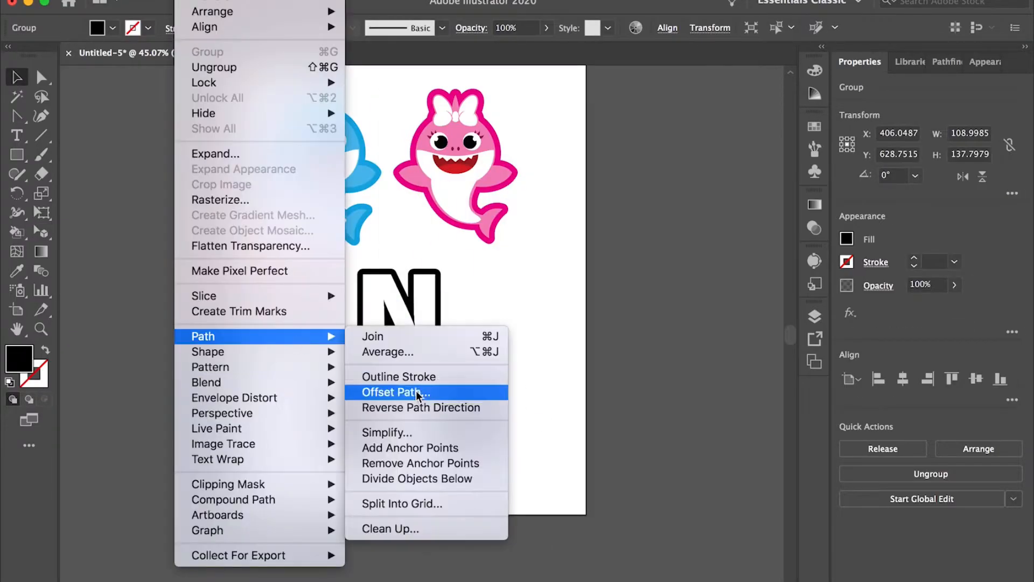
pyautogui.click(395, 392)
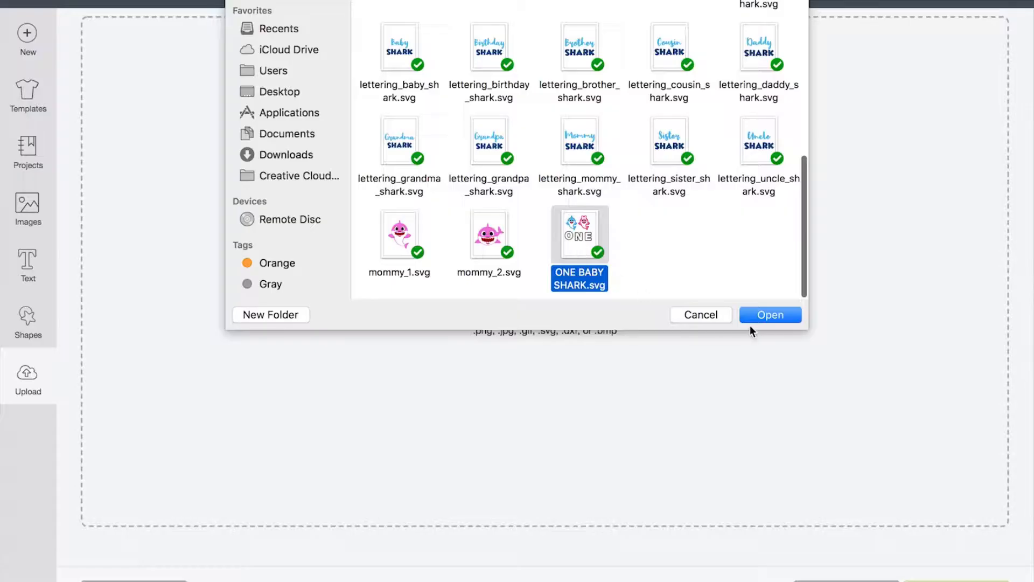
pyautogui.moveTo(787, 377)
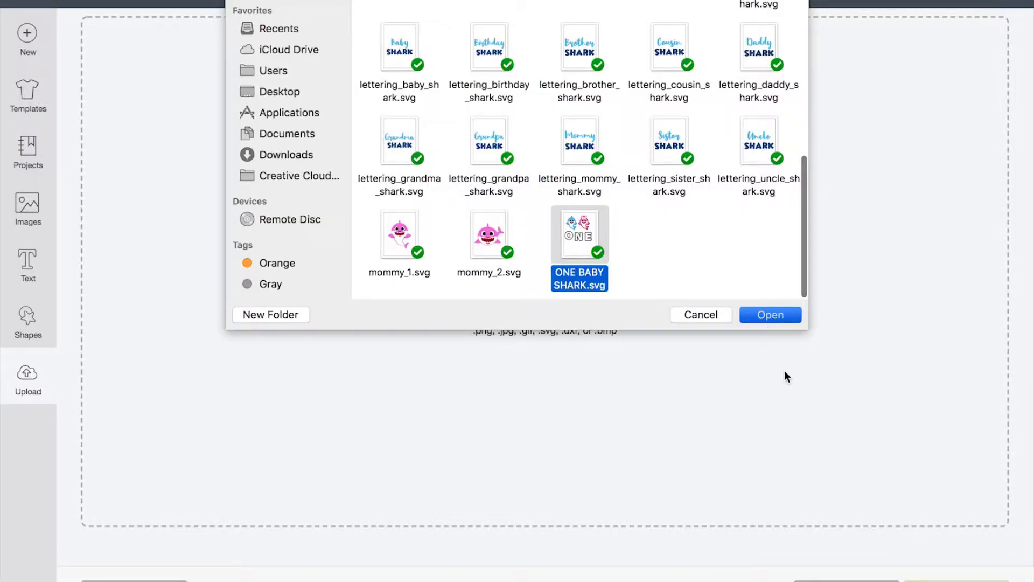
# - Upload ONE BABY SHARK.svg and group each shark's artwork with its coloured backing
pyautogui.click(770, 315)
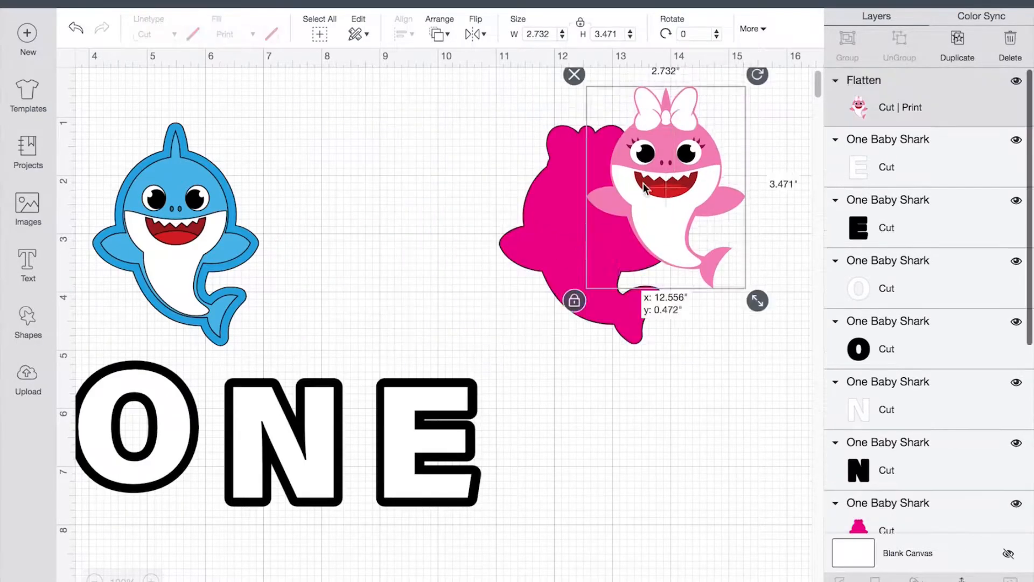
pyautogui.moveTo(646, 187); pyautogui.dragTo(568, 221)
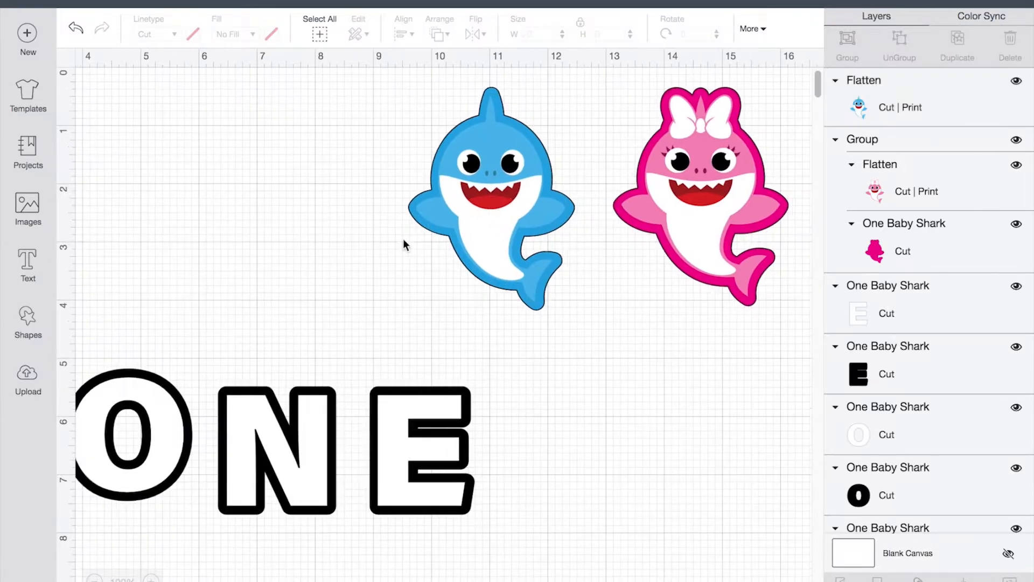
pyautogui.click(451, 449)
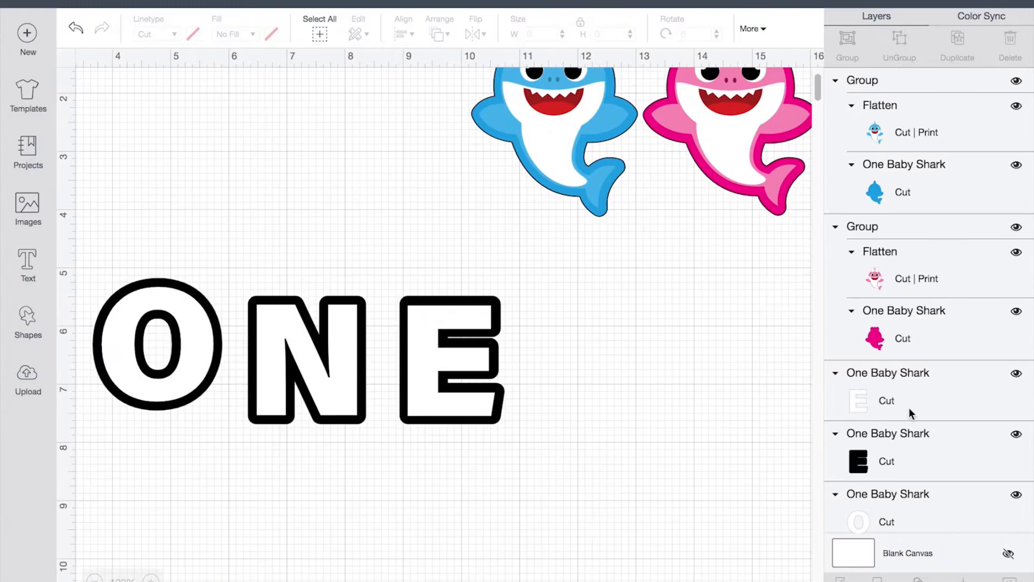
# - Insert a scalloped mermaid banner design from the image library
pyautogui.click(28, 207)
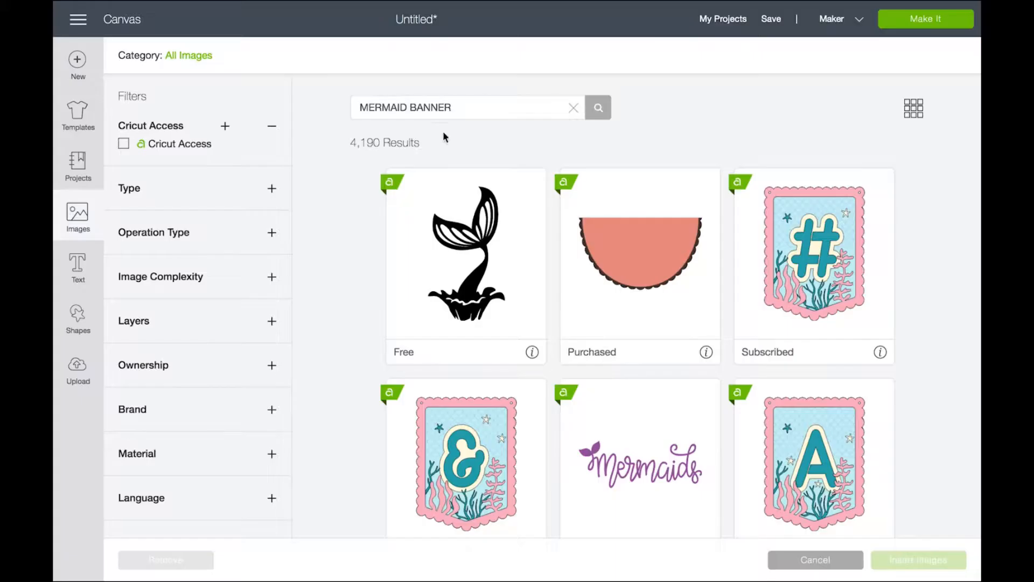
pyautogui.click(813, 253)
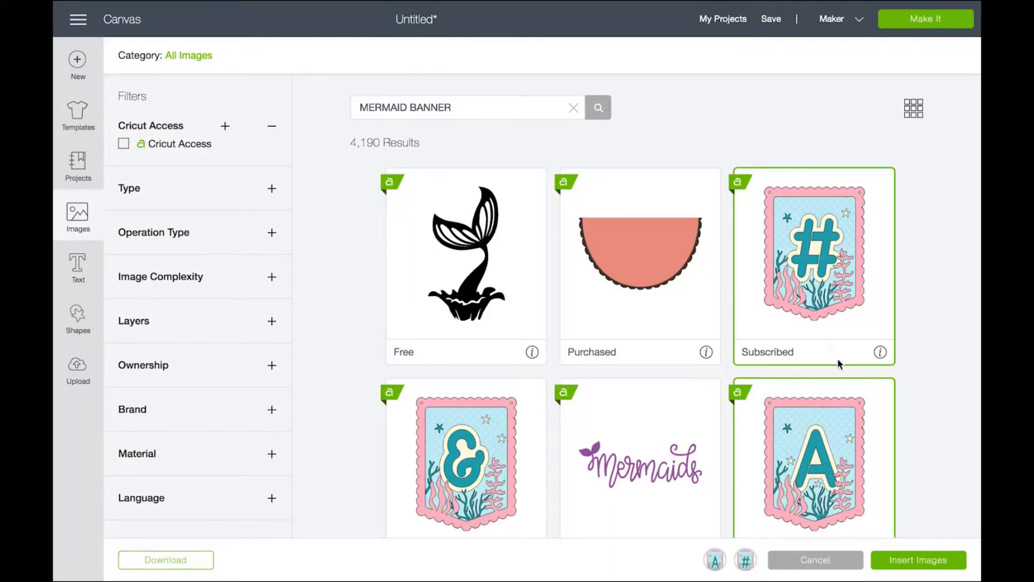
pyautogui.click(917, 560)
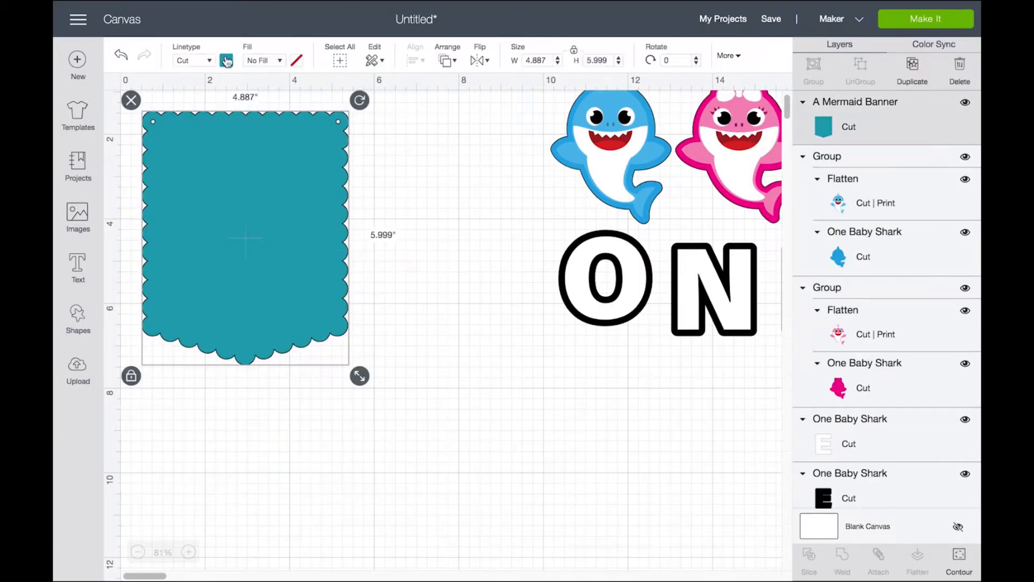
# - Recolour the banner blue, size it 6 by 7 inches and duplicate it
pyautogui.click(226, 61)
pyautogui.write('7')
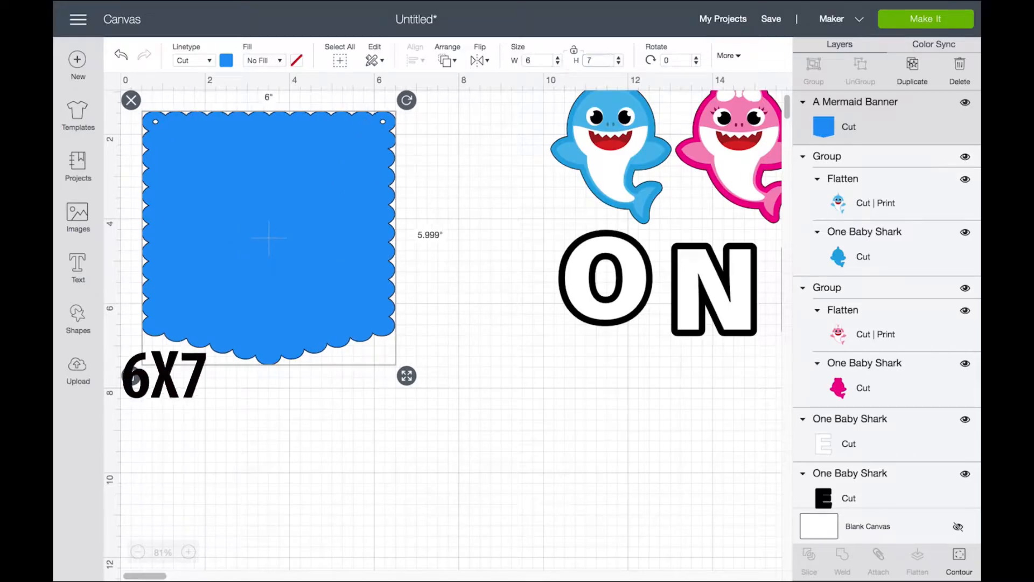
pyautogui.click(526, 398)
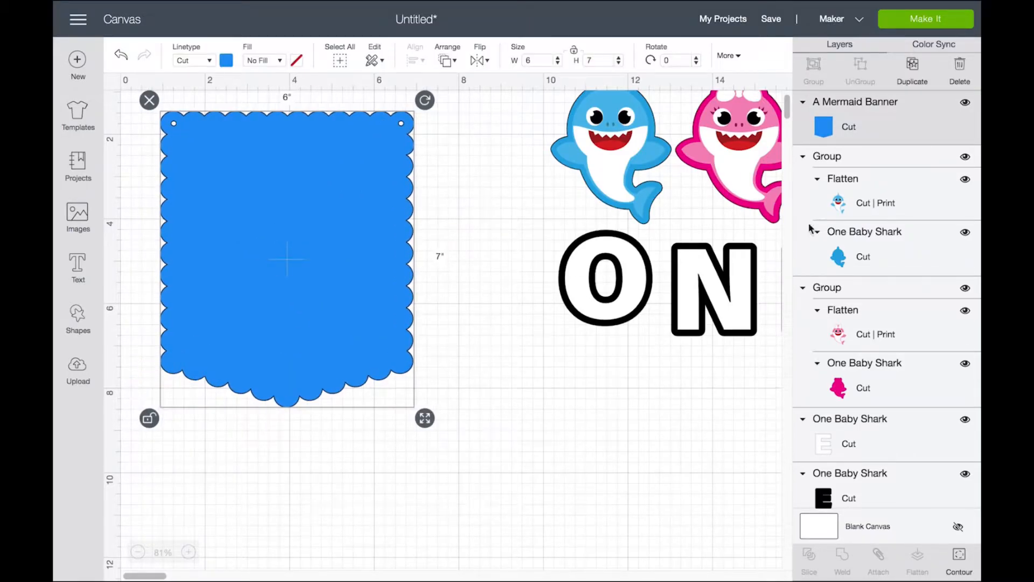
pyautogui.click(911, 65)
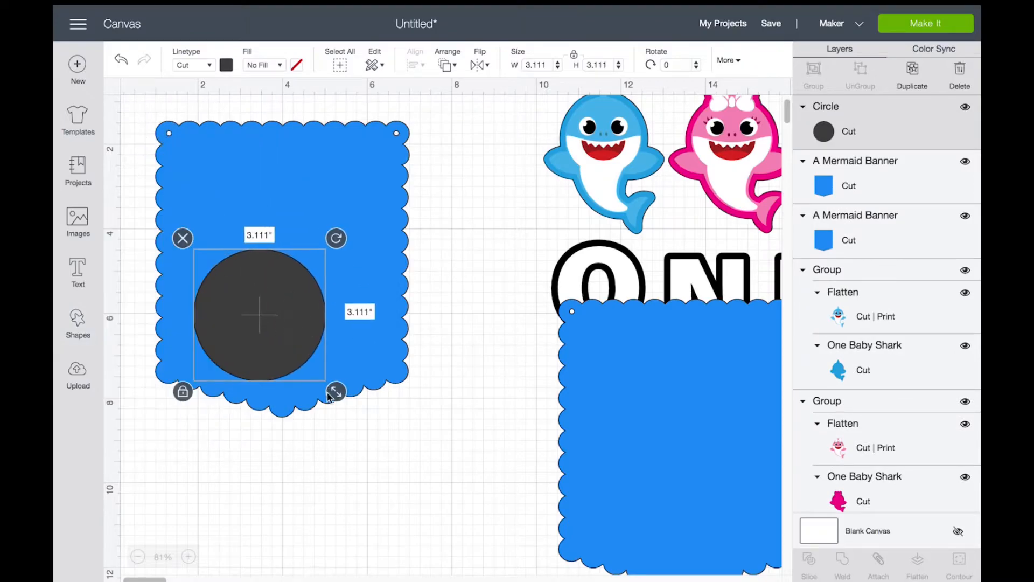
# - Enlarge a ~7-inch circle over the banner copy's lower half, slice it and colour the piece sand
pyautogui.moveTo(335, 389); pyautogui.dragTo(283, 535)
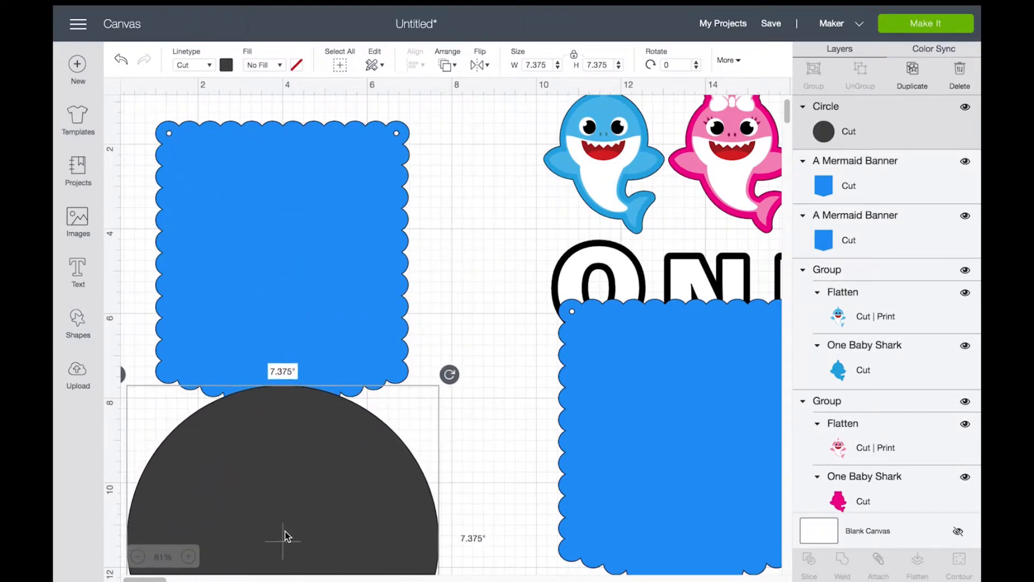
pyautogui.moveTo(283, 534); pyautogui.dragTo(283, 448)
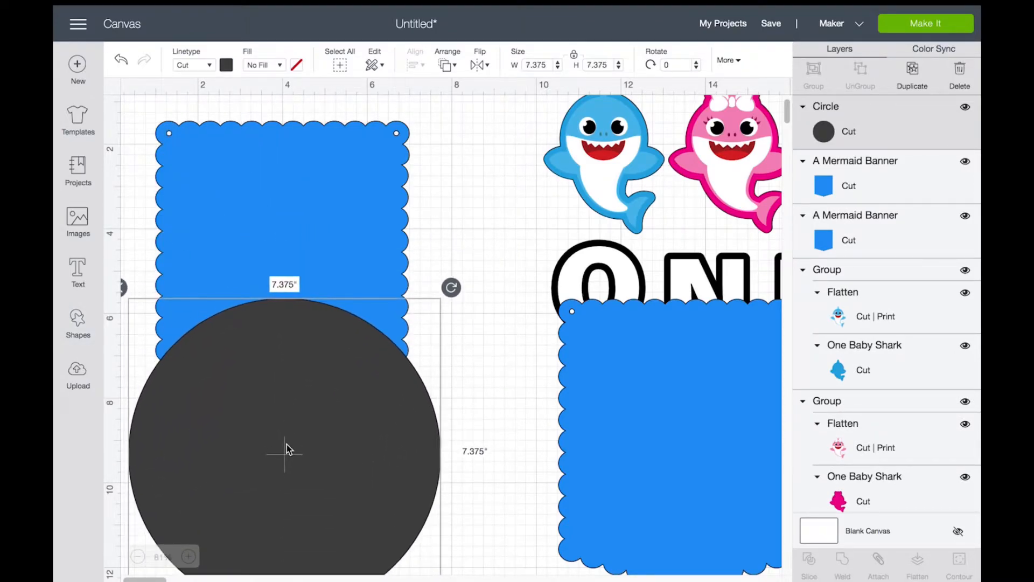
pyautogui.moveTo(286, 448); pyautogui.dragTo(281, 434)
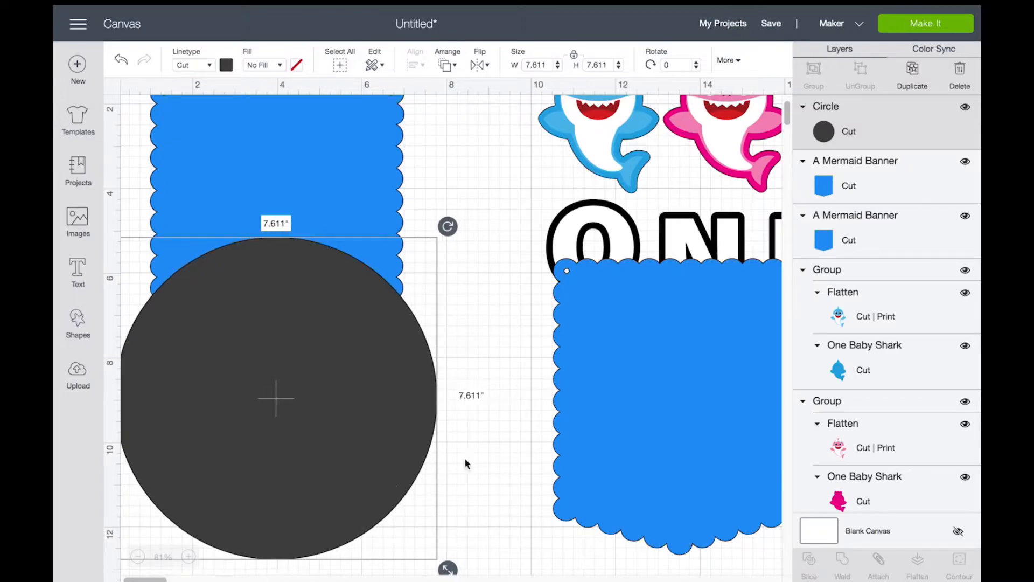
pyautogui.click(809, 573)
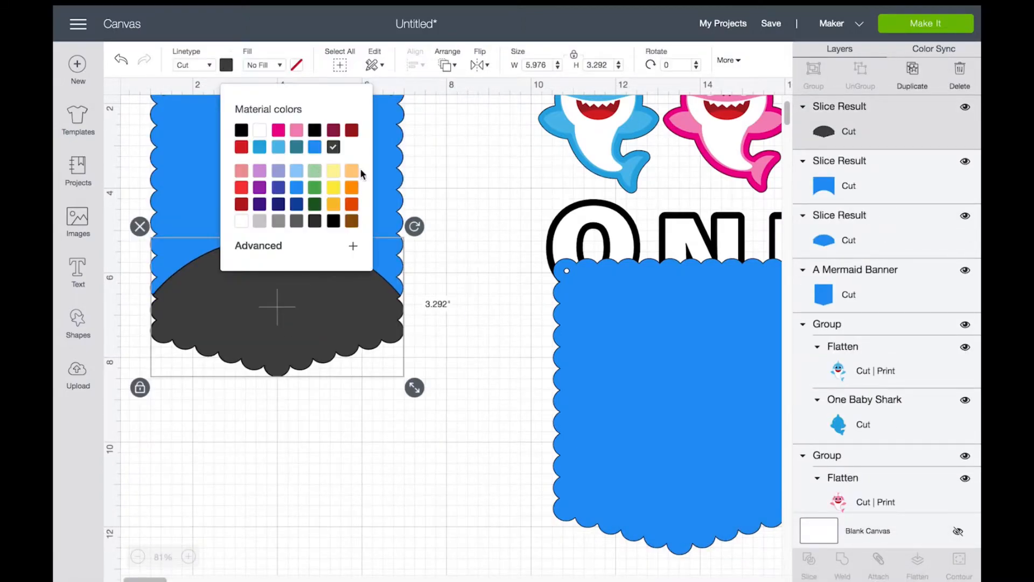
pyautogui.click(351, 170)
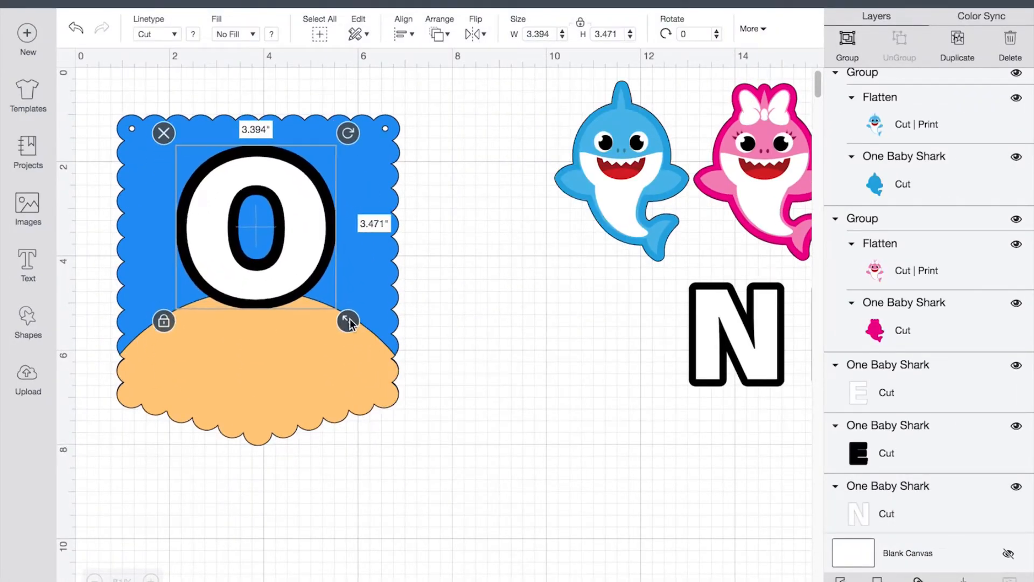
# - Finish sizing the O on the banner and bring up the image library
pyautogui.click(193, 34)
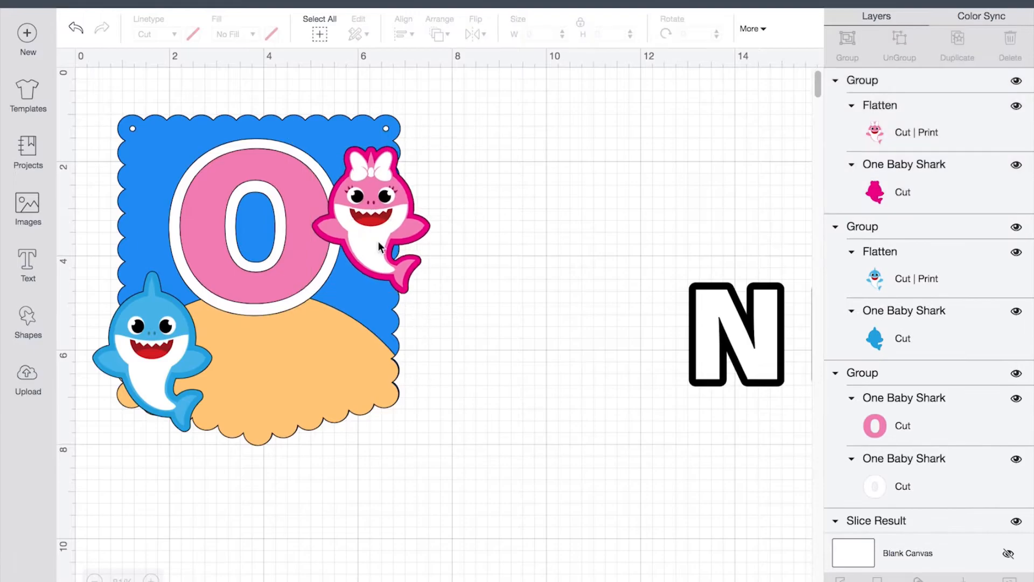
pyautogui.click(28, 205)
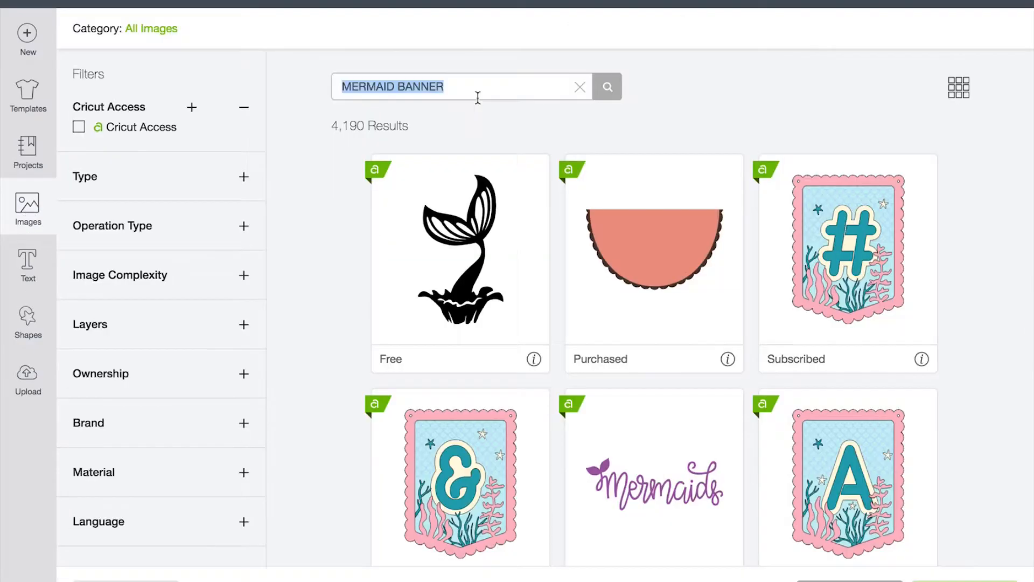
# - Search SEAWEED, insert seaweed, reposition the O beside it and reopen the library
pyautogui.write('SEAWEED')
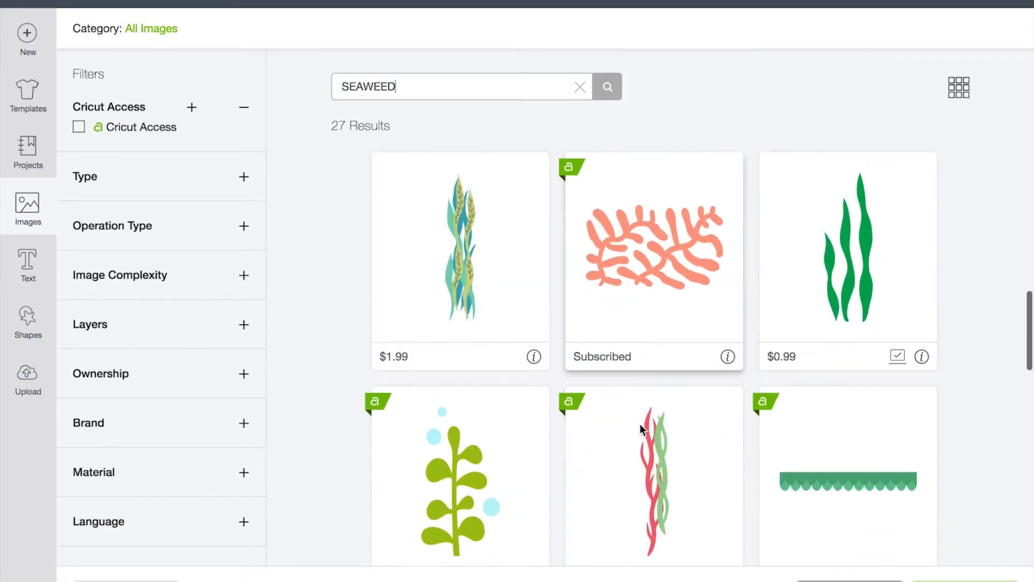
pyautogui.scroll(-3)
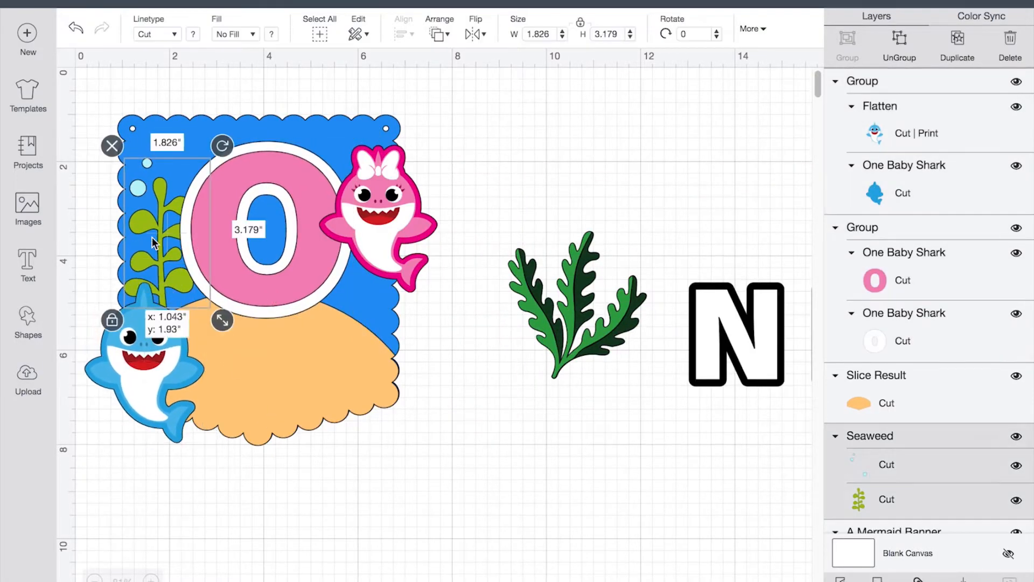
pyautogui.moveTo(223, 321); pyautogui.dragTo(347, 321)
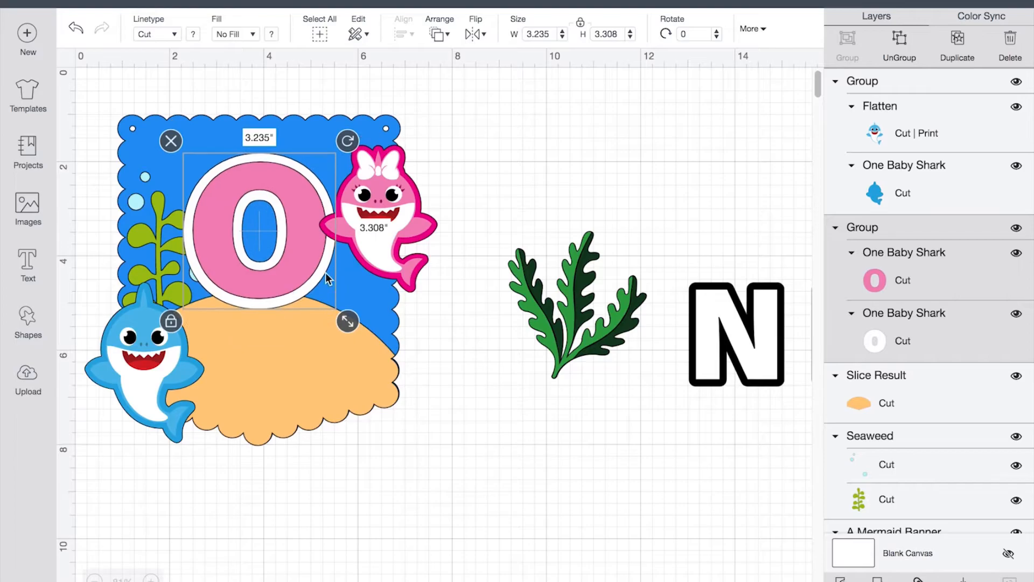
pyautogui.click(28, 207)
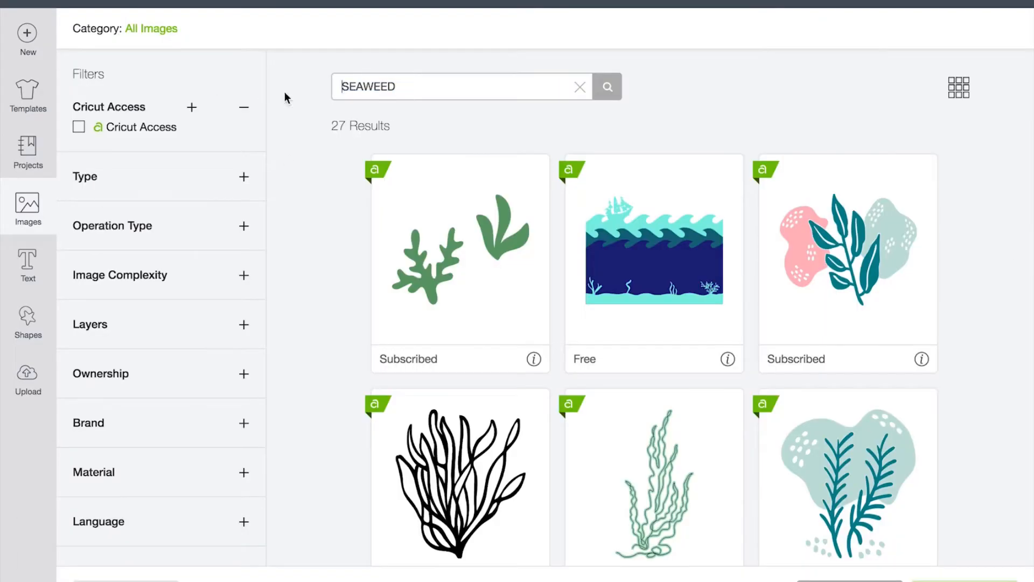
# - Search STARFISH in the image library and scroll through the results
pyautogui.write('STARFISH')
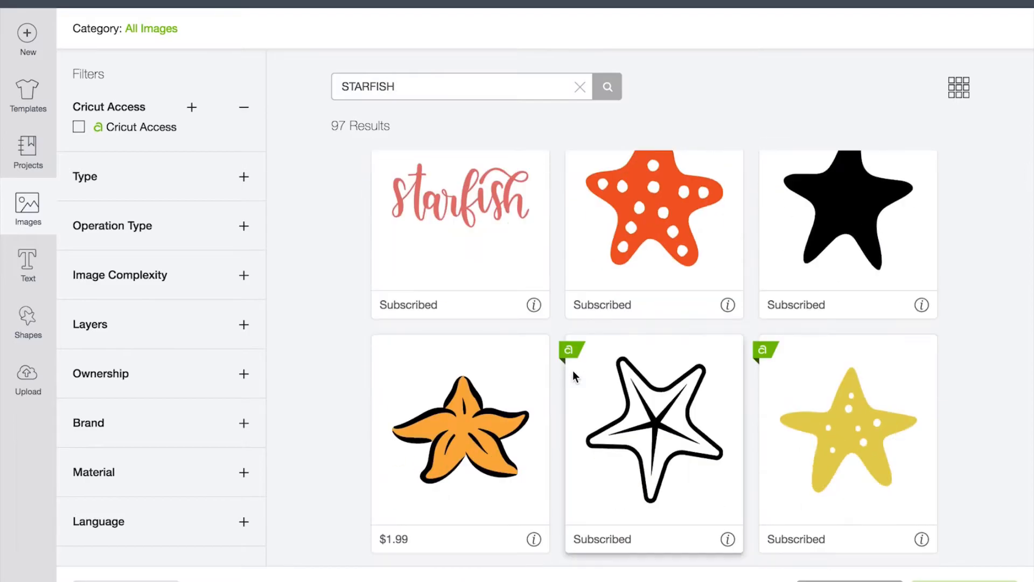
pyautogui.scroll(-3)
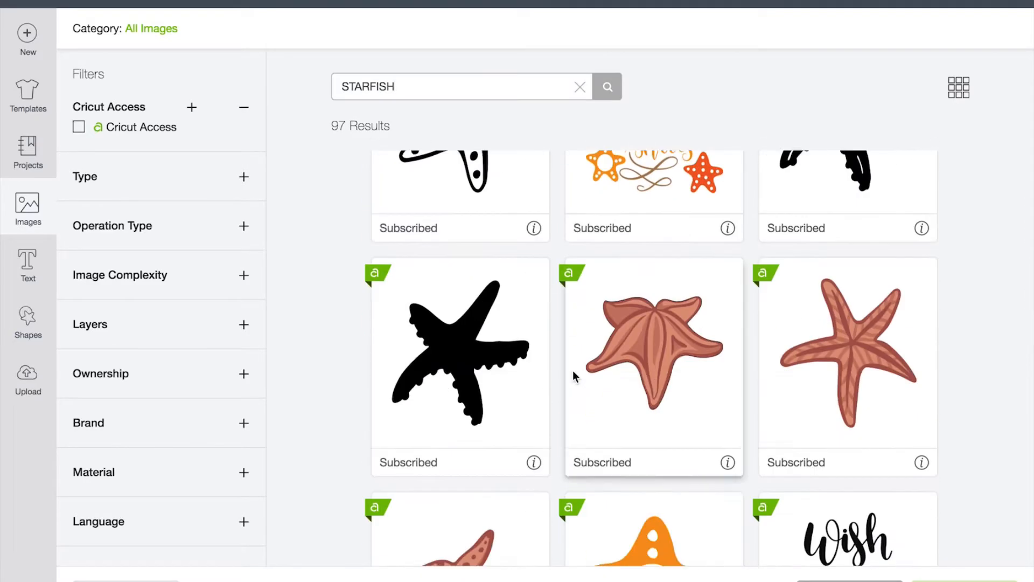